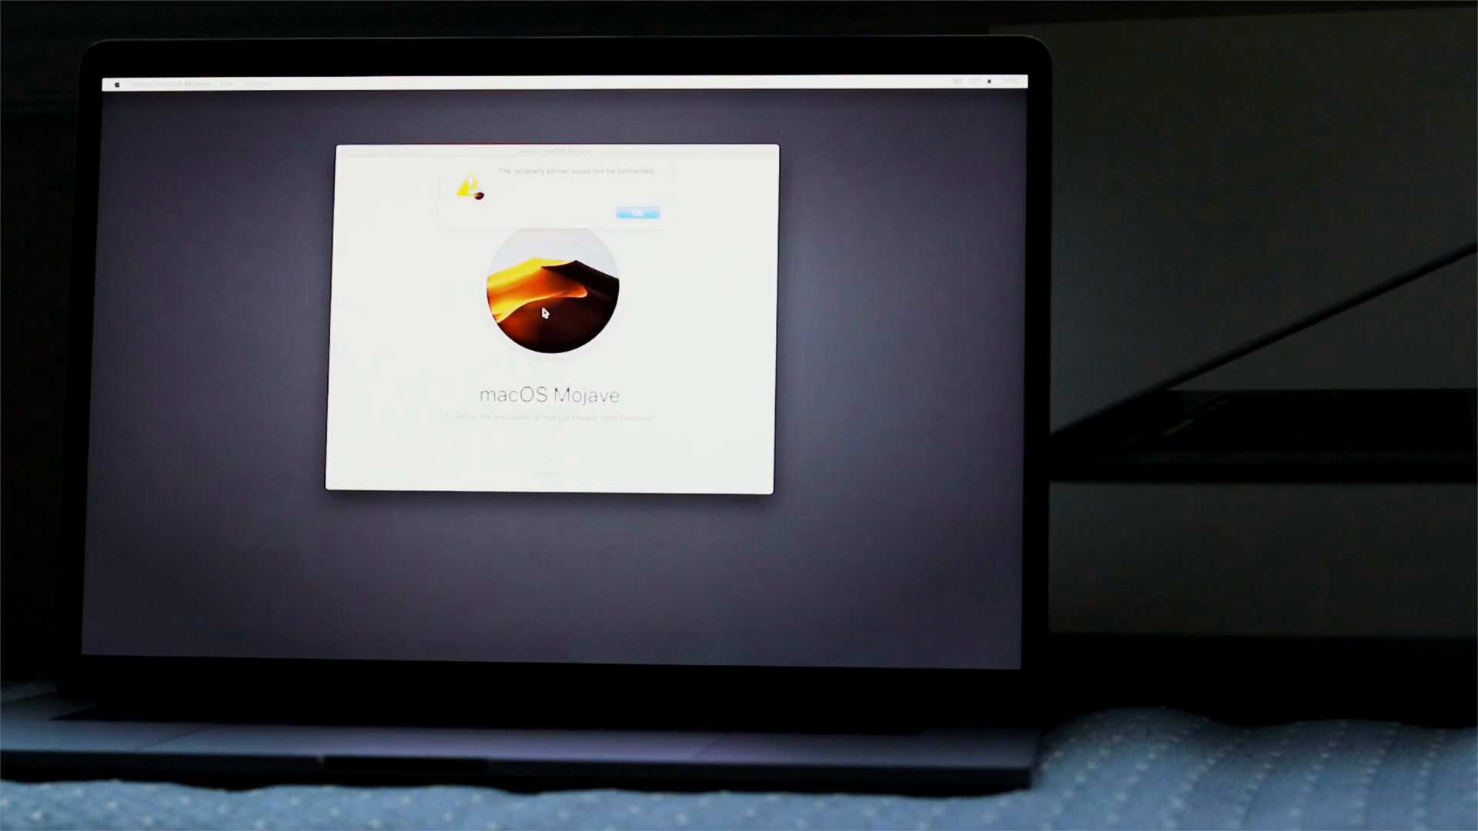
Step: Dismiss the 'recovery server could not be contacted' alert with OK
left_click(635, 213)
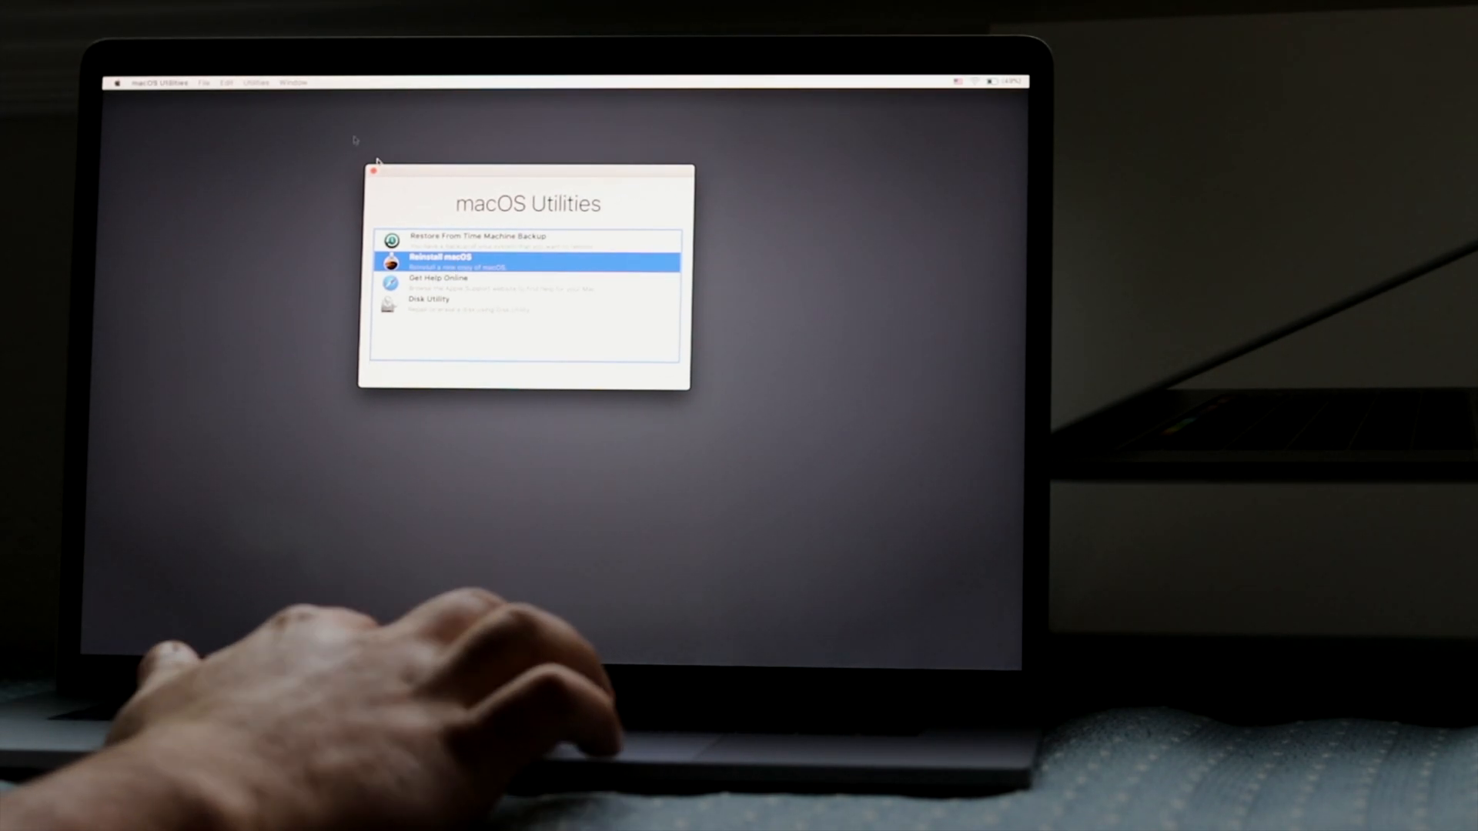
Step: Launch Terminal from the Utilities menu to set the system date
left_click(256, 82)
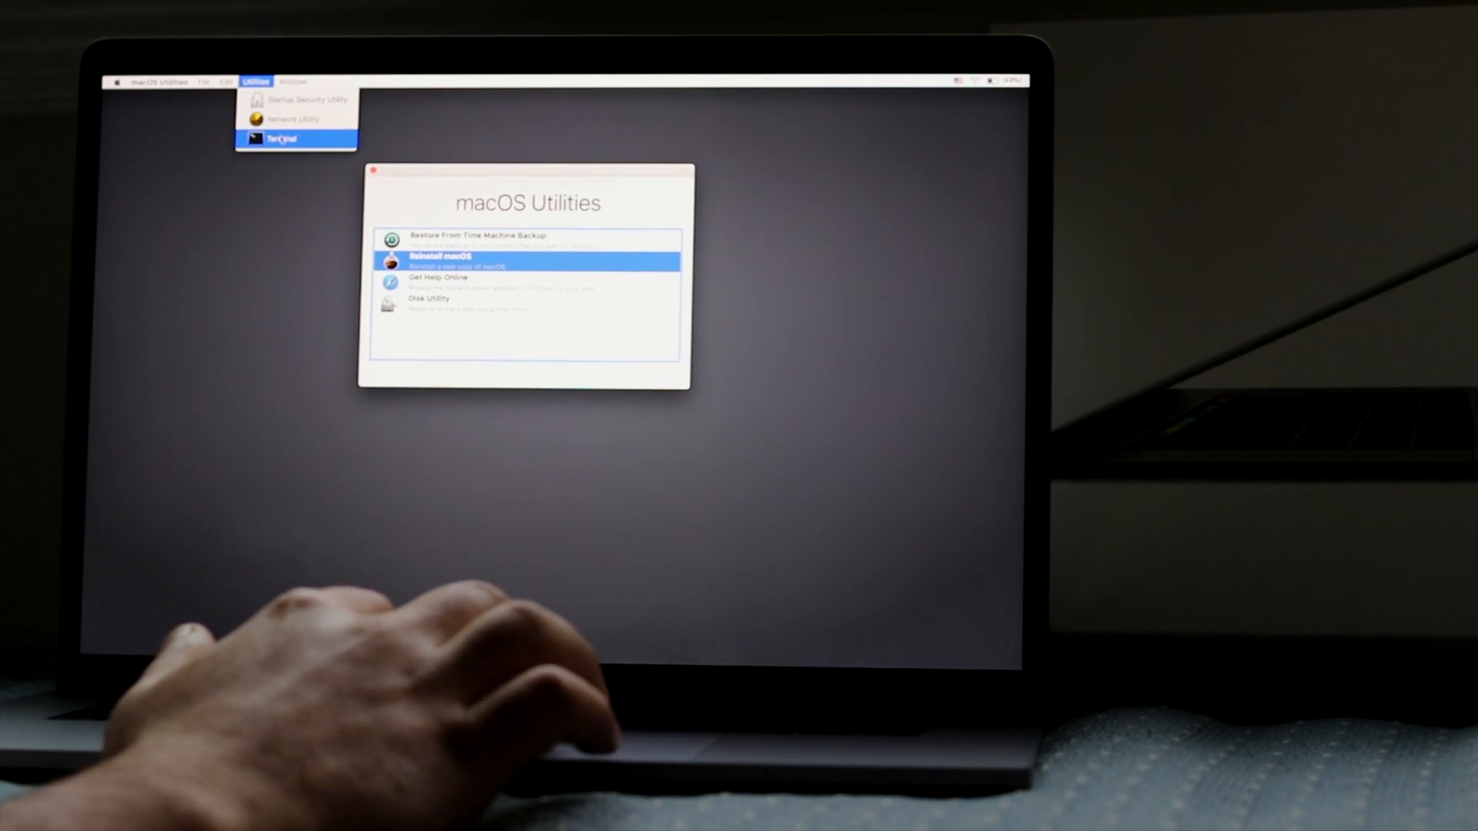
left_click(279, 138)
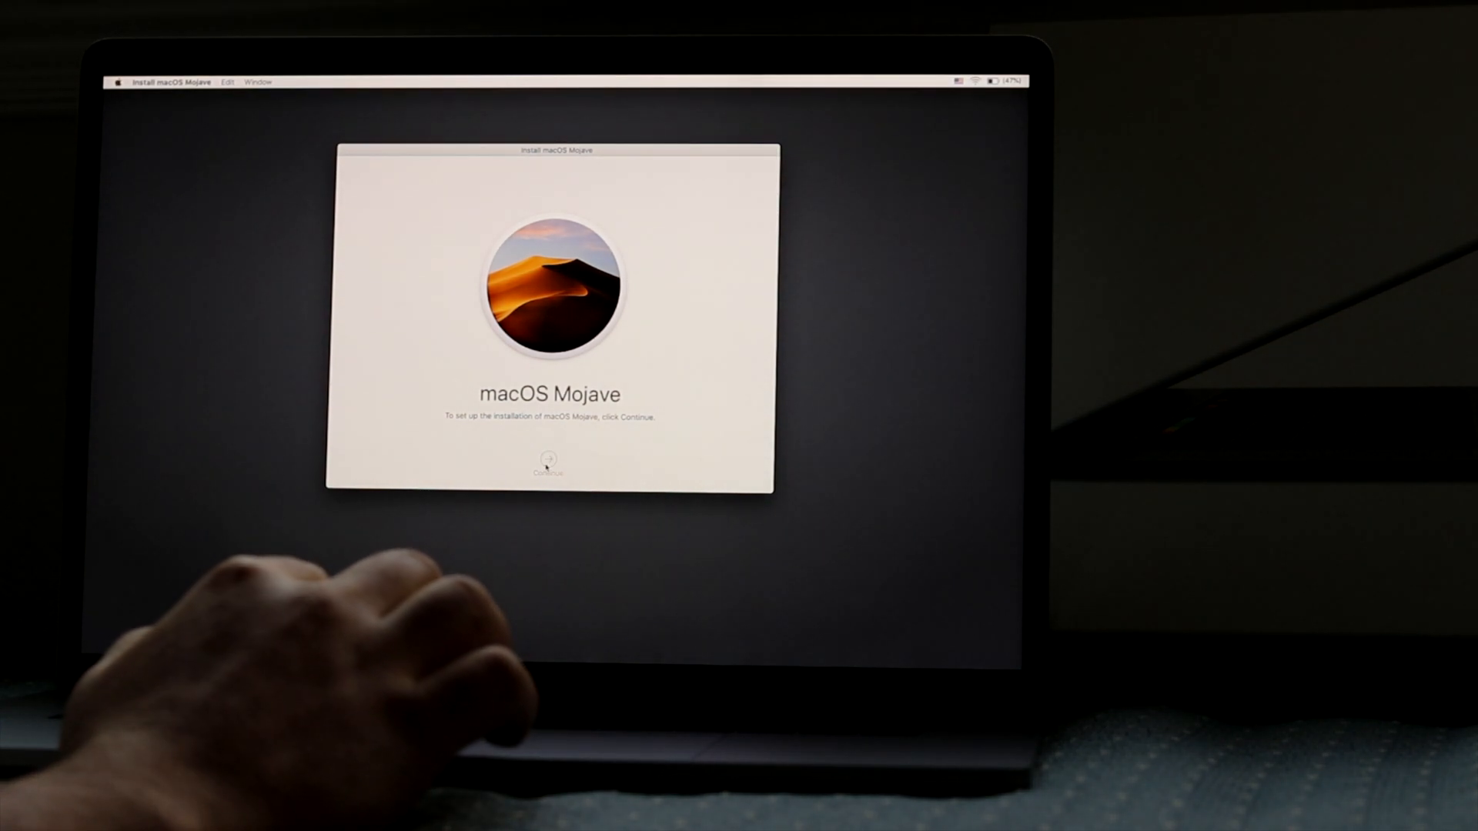
Step: Continue past the welcome screen and agree to the Mojave license, starting the install on Macintosh HD
left_click(548, 459)
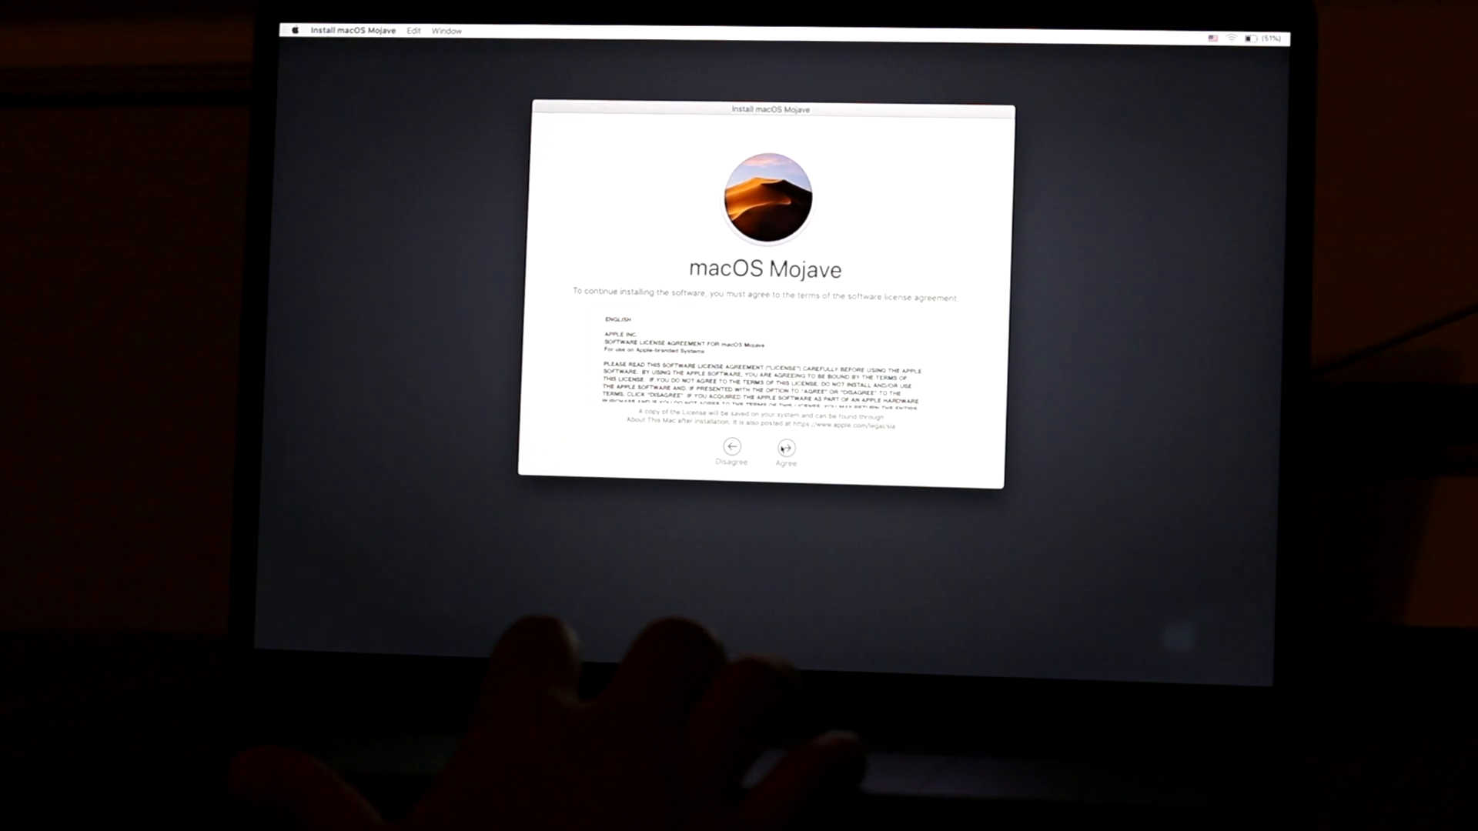
left_click(786, 448)
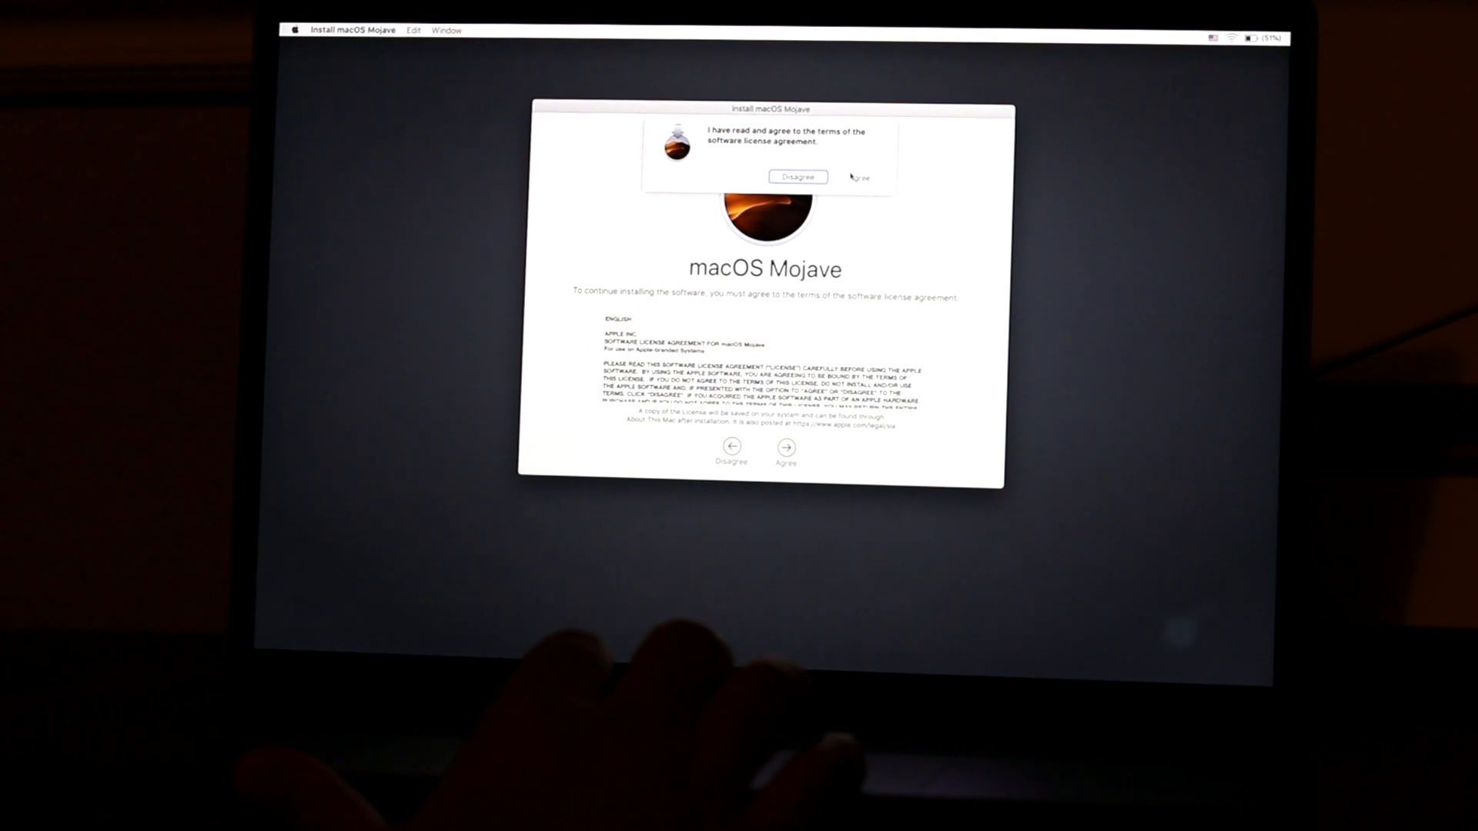
left_click(859, 177)
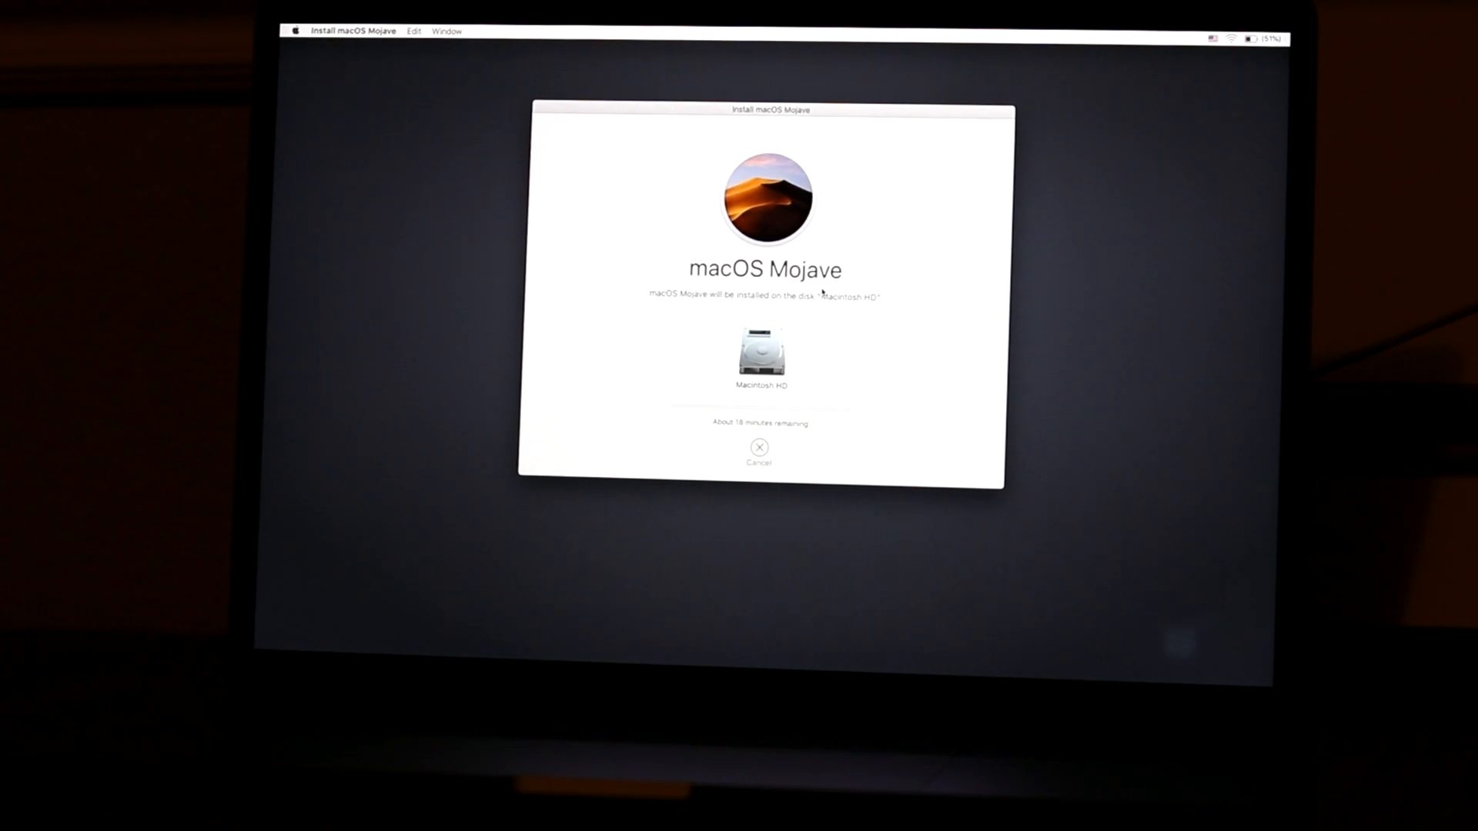